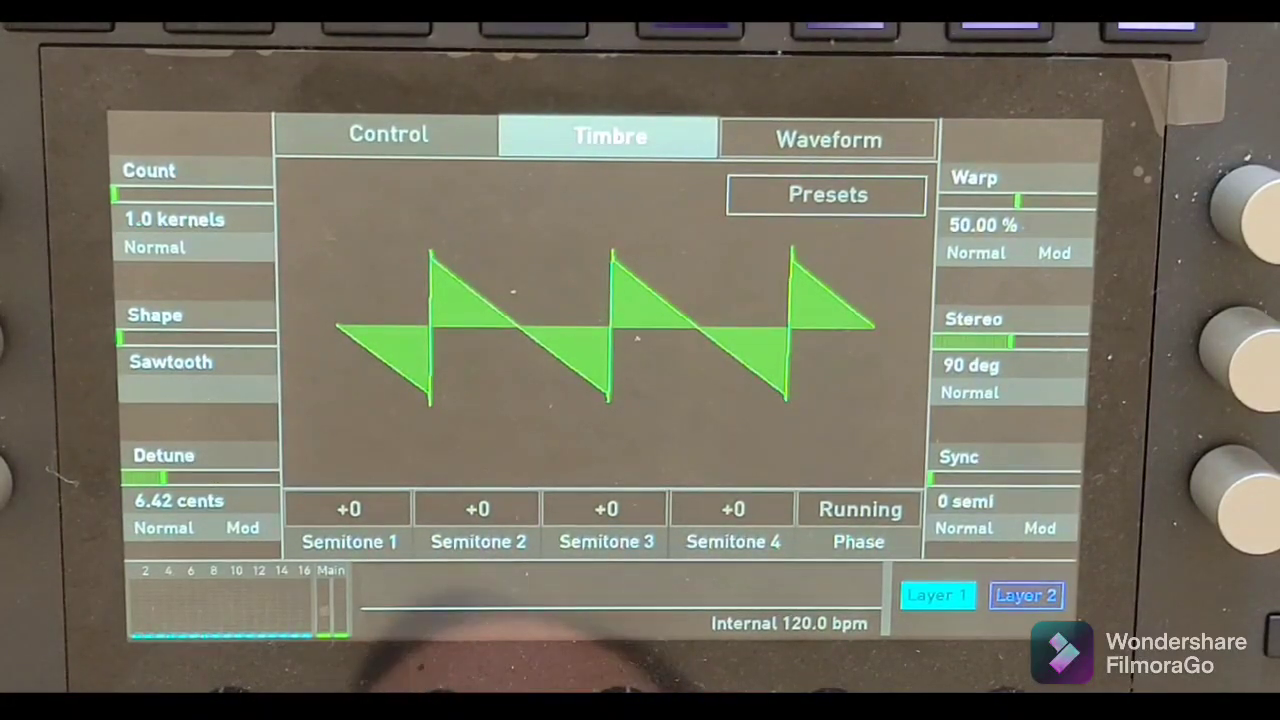
Set the kick amp envelope to Attack 0.0633 s, Decay 0.255 s, Sustain 0%, Release 0 s
click(170, 362)
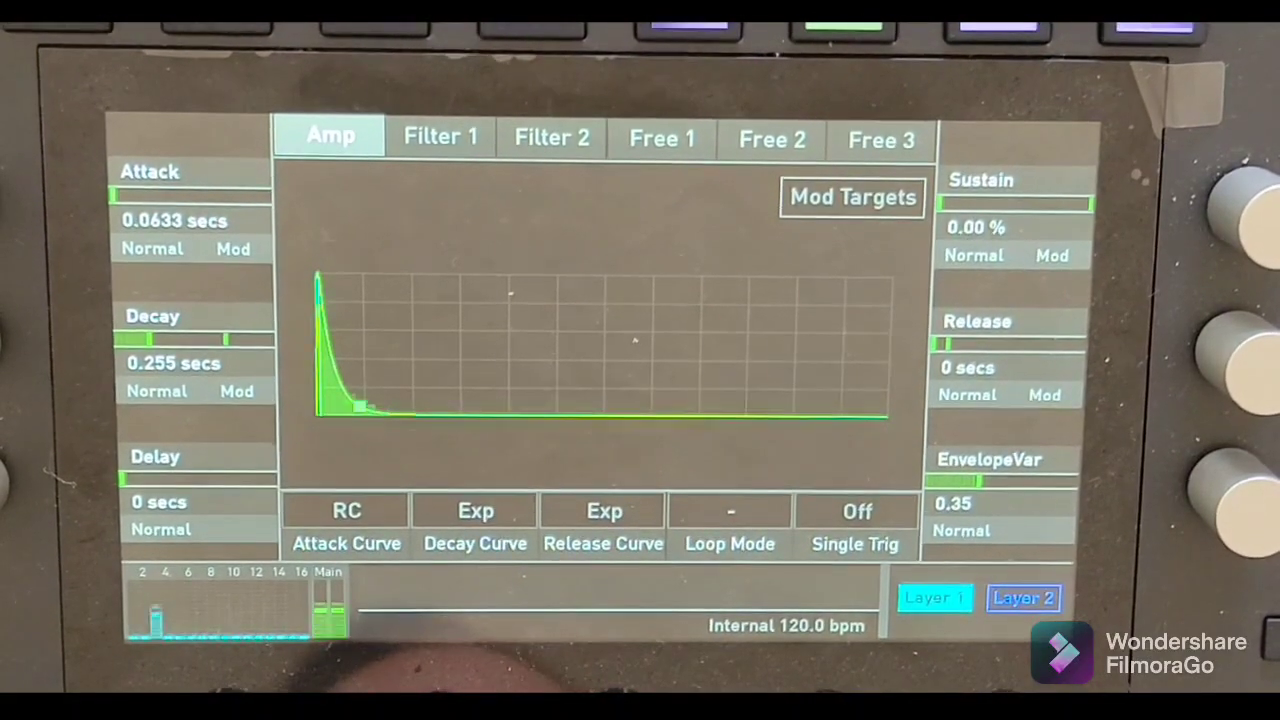
Set the Filter 1 envelope Decay to about 0.273 s with zero sustain
click(440, 137)
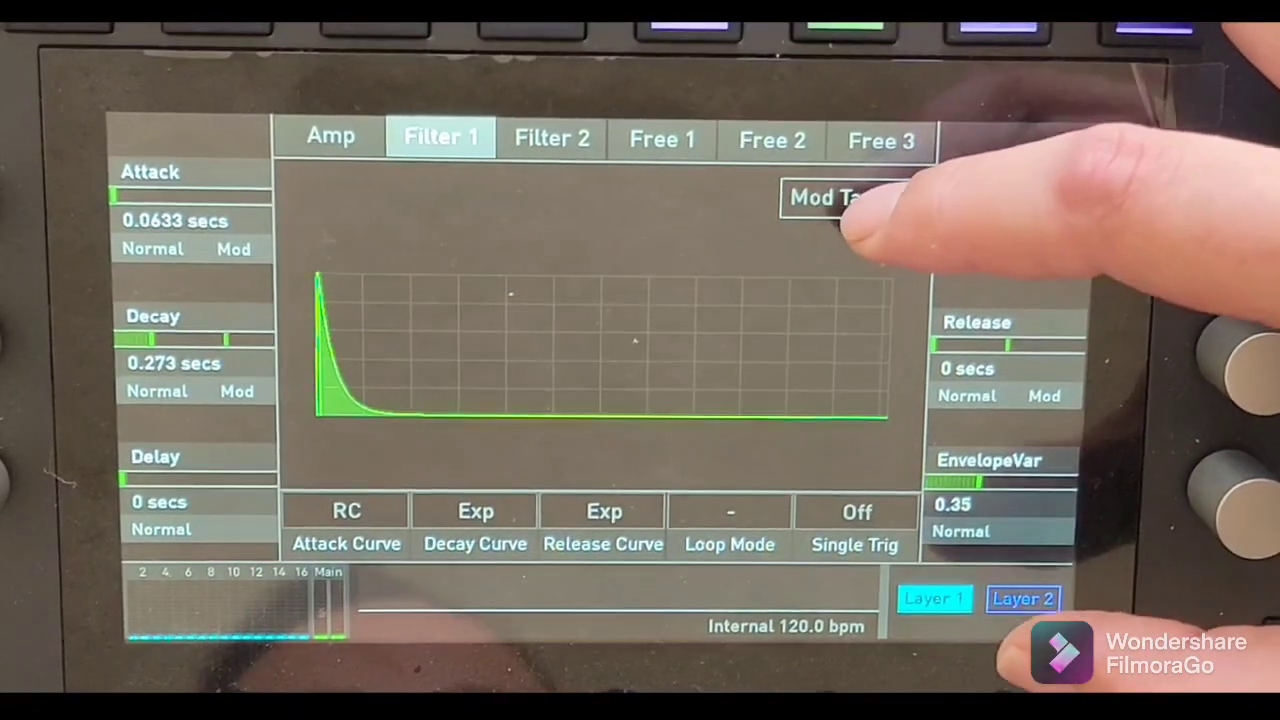
In Mod Targets, set the Filter1 Env destination to Osc1 Pitch
click(850, 197)
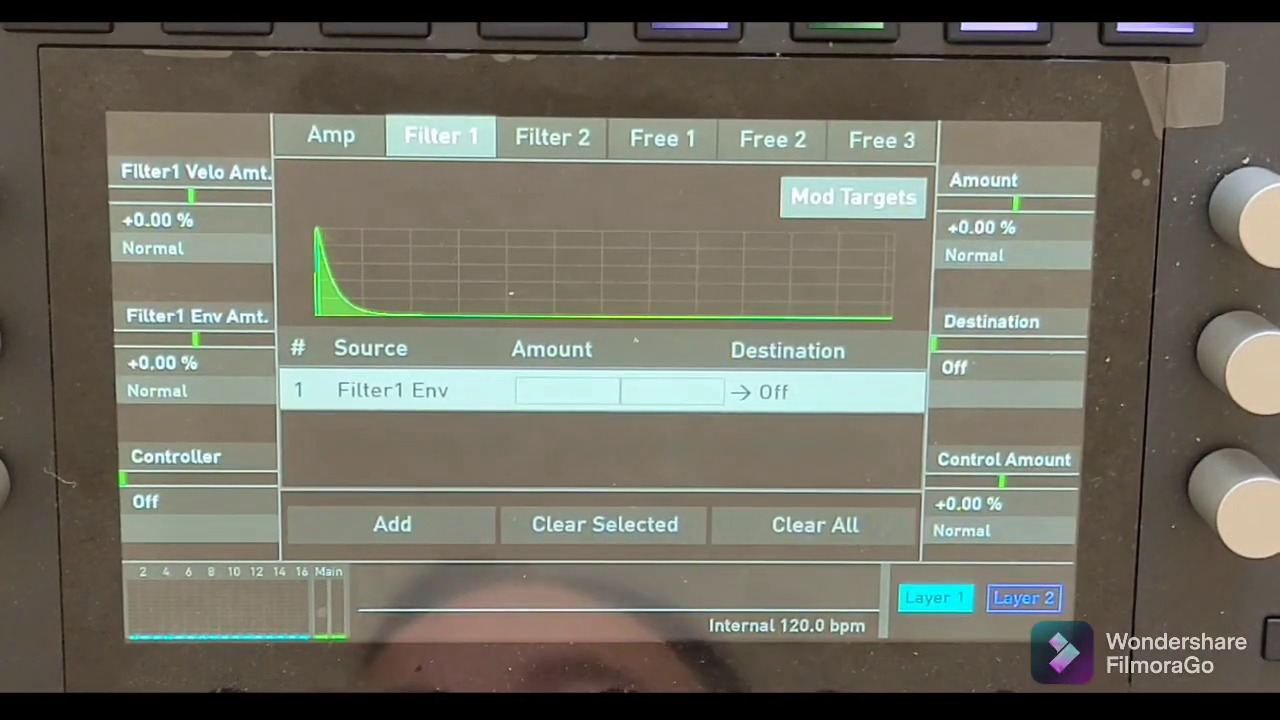
click(773, 391)
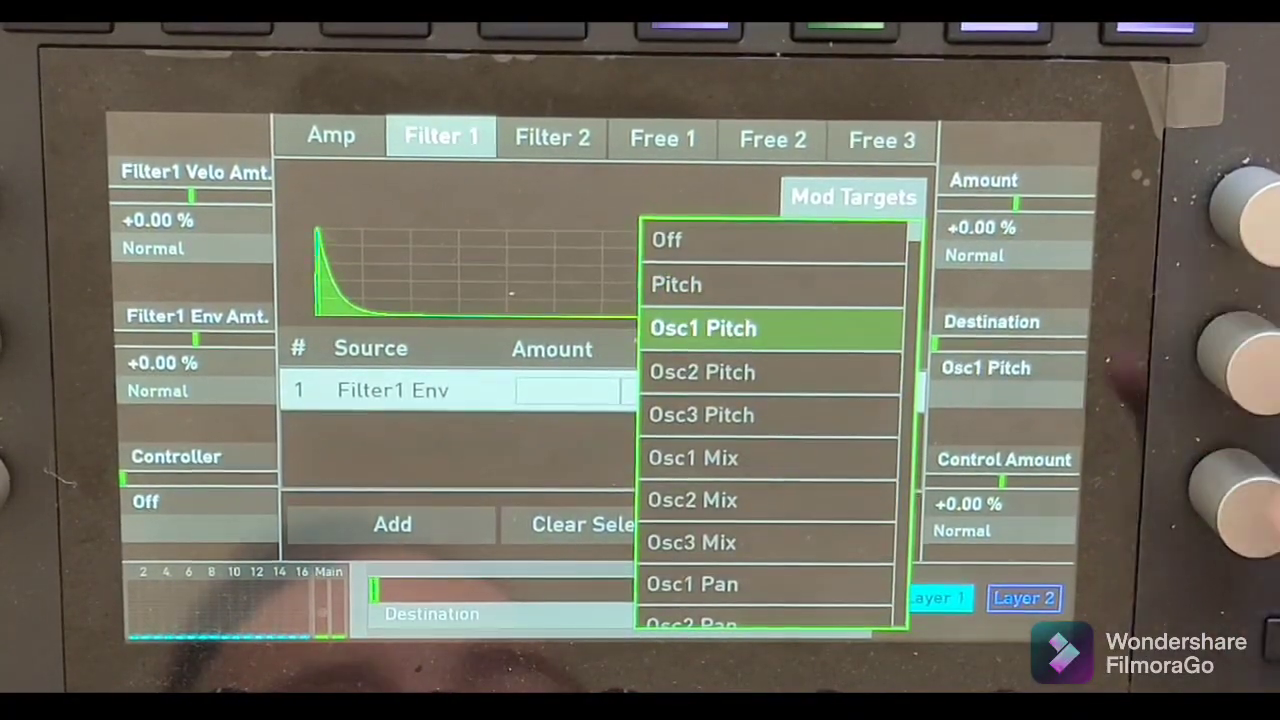
click(703, 328)
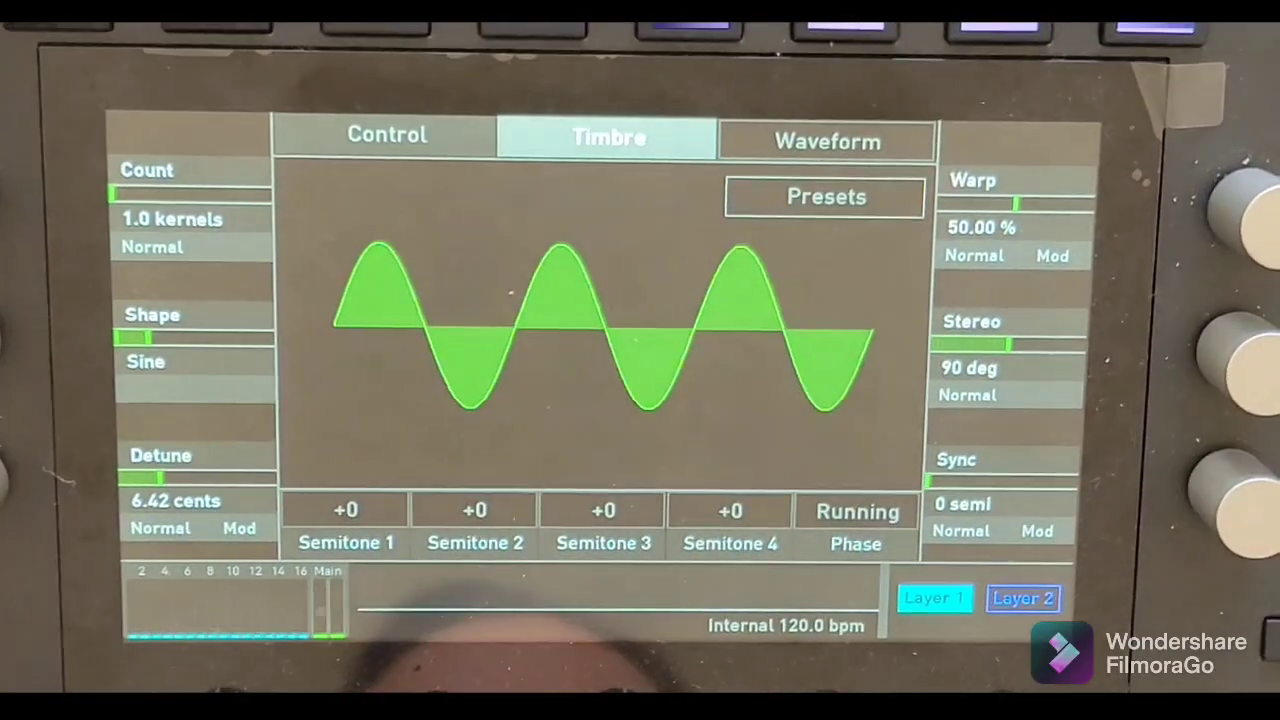
Turn oscillator 1's Semitones knob down to -24 semi
click(385, 134)
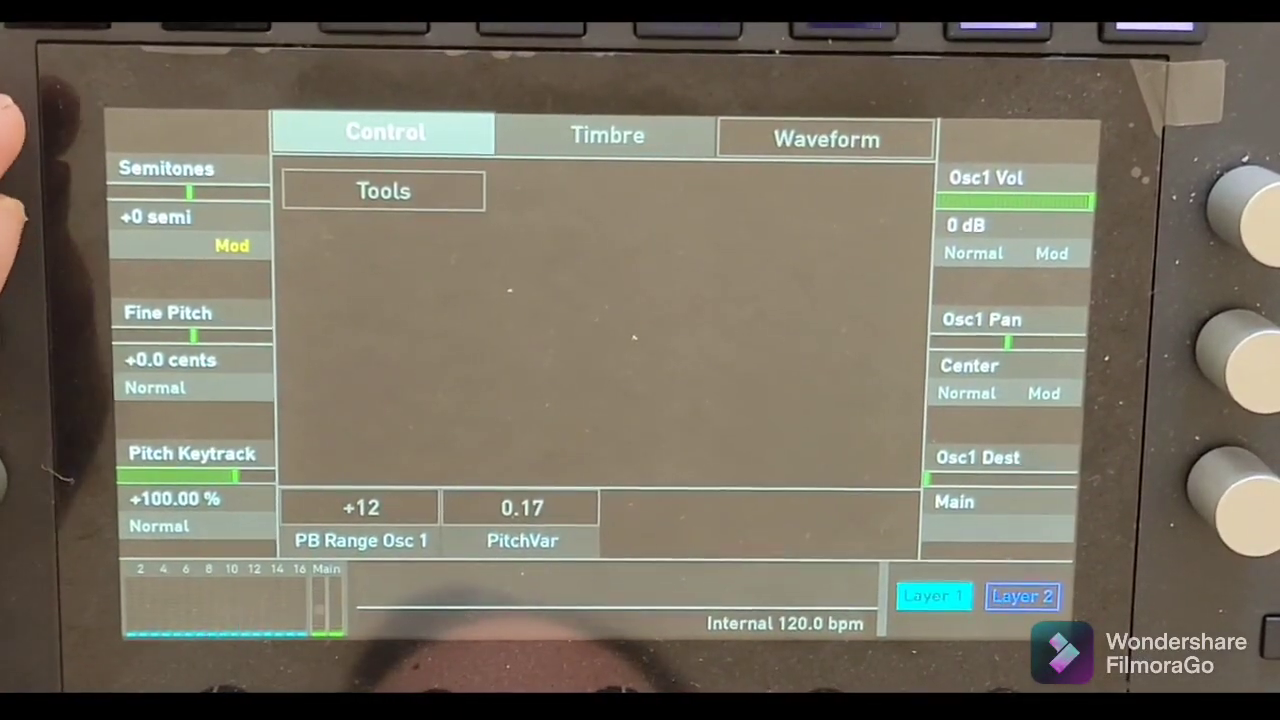
click(180, 217)
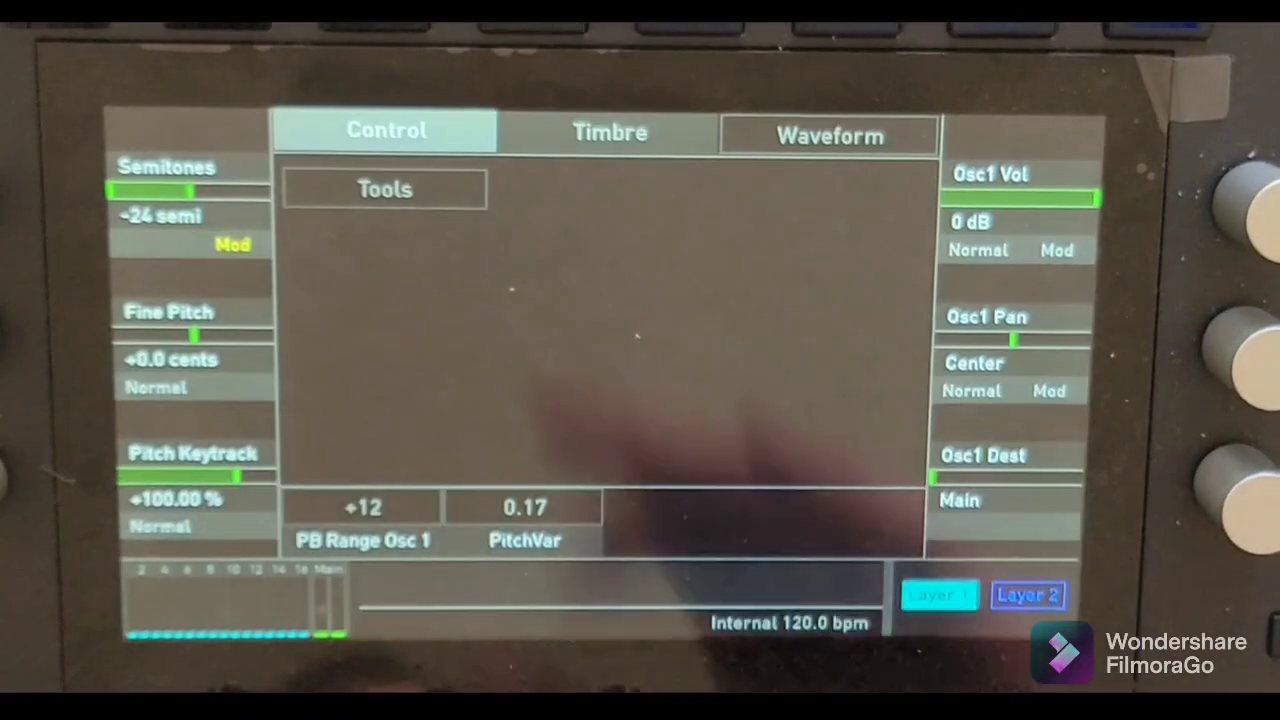
Audition Pink Noise, Square and Triangle shapes, then settle on Sine
click(609, 135)
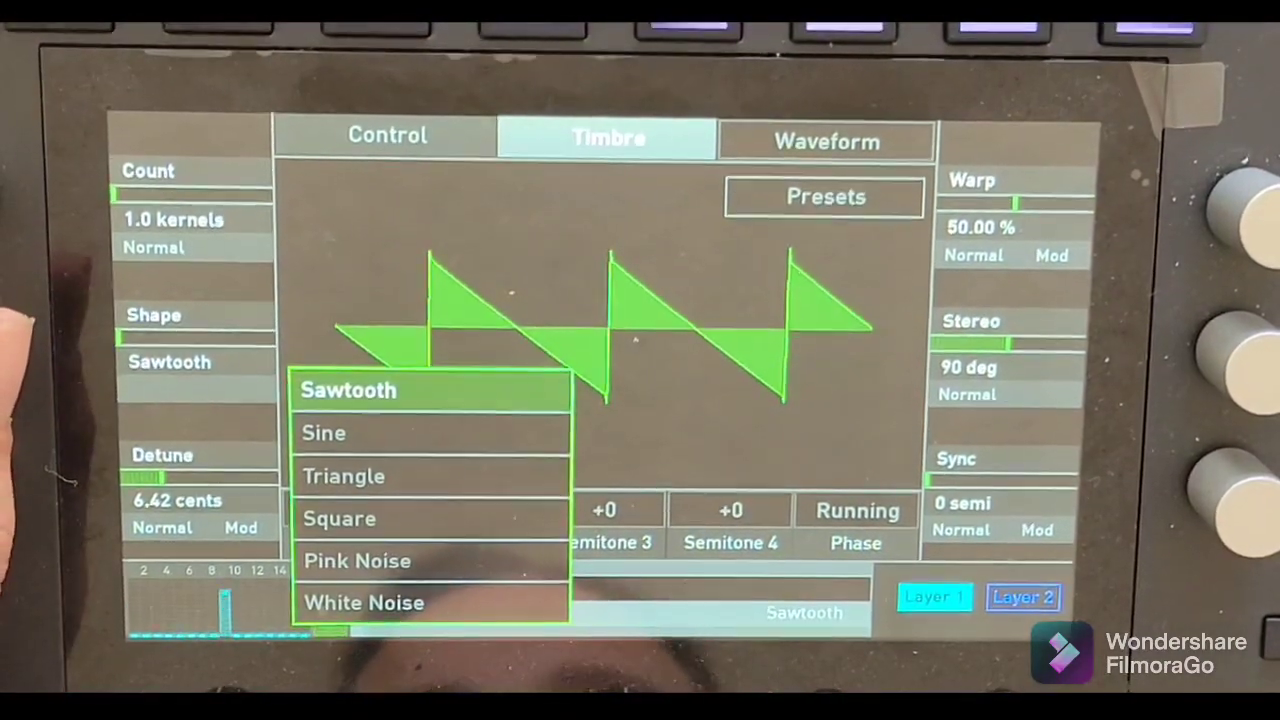
click(348, 390)
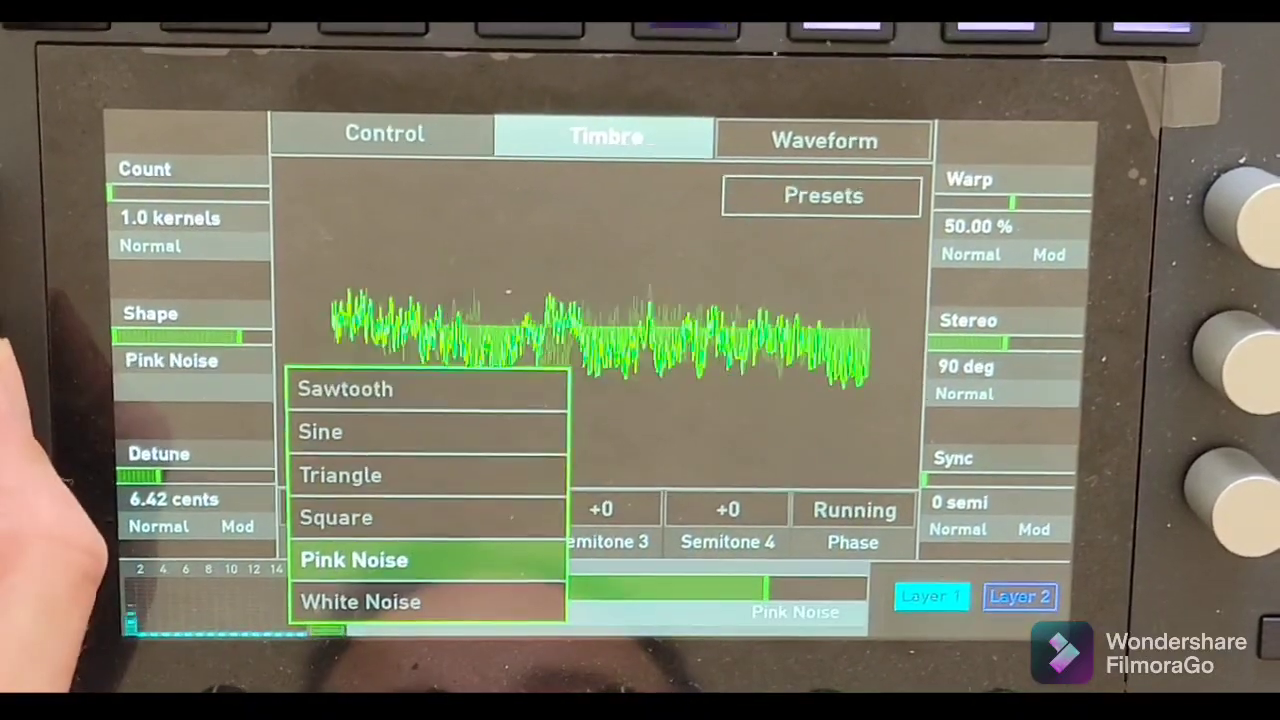
click(337, 517)
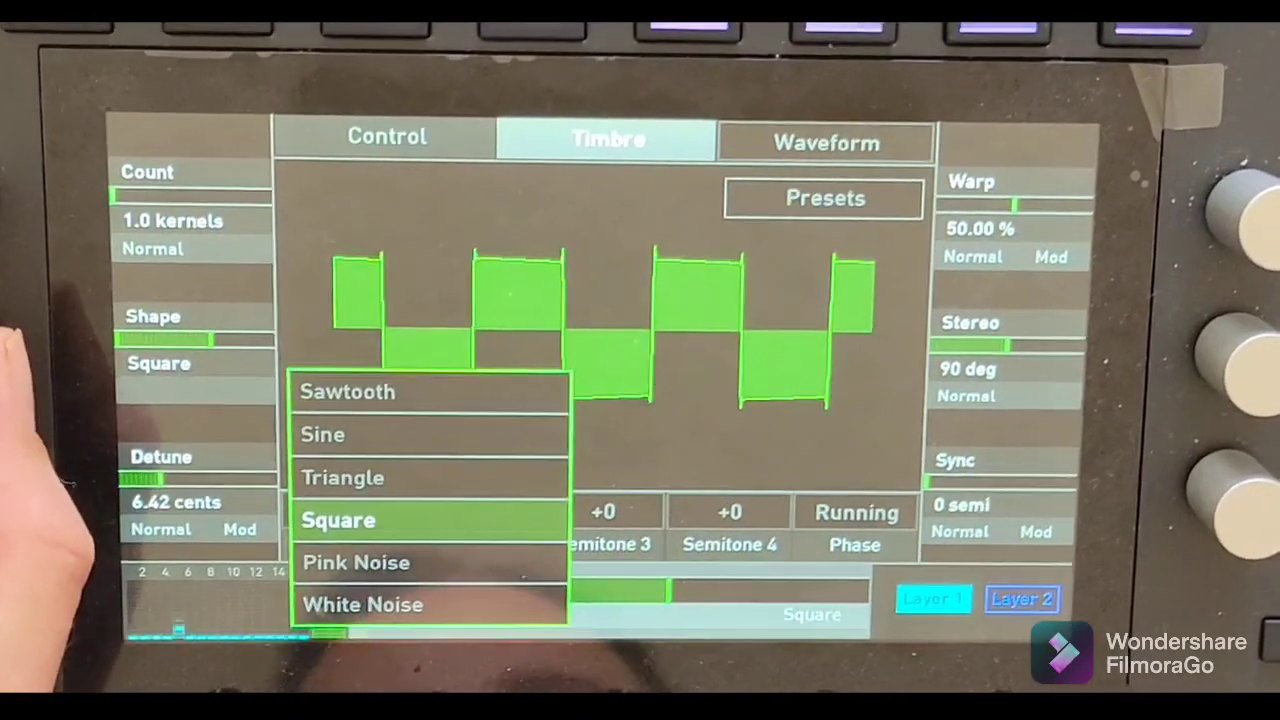
click(343, 477)
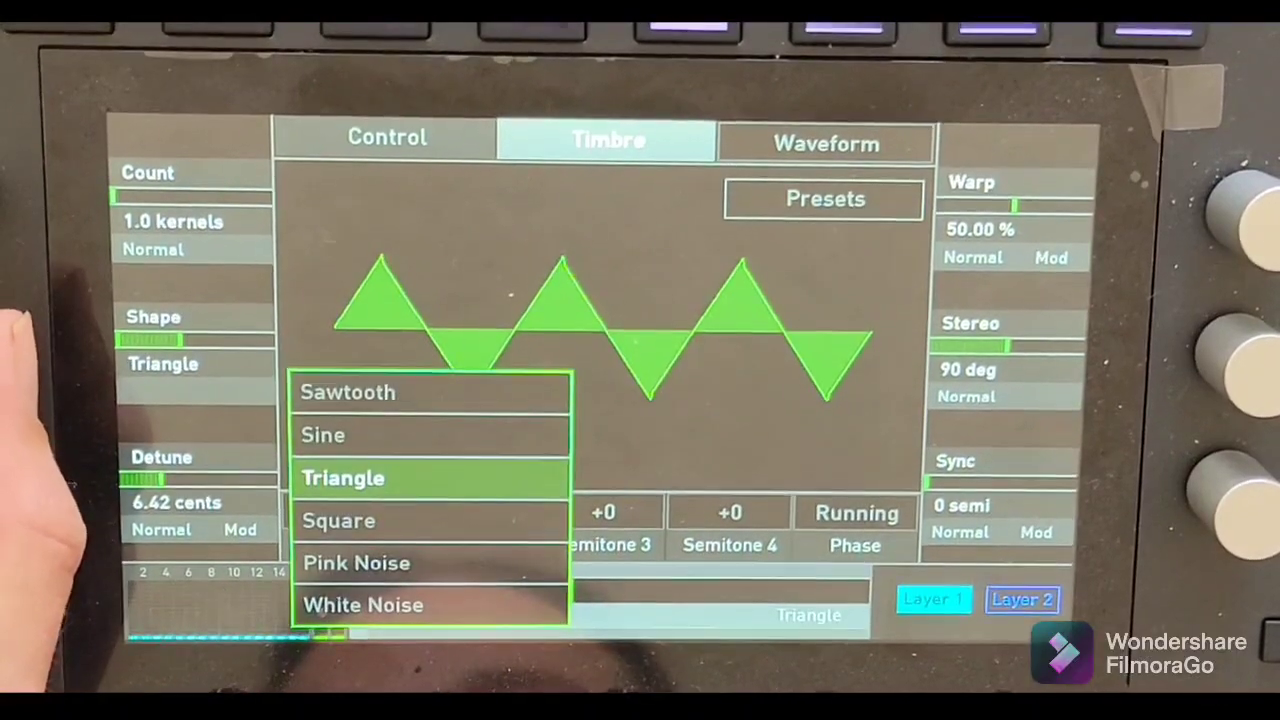
click(323, 434)
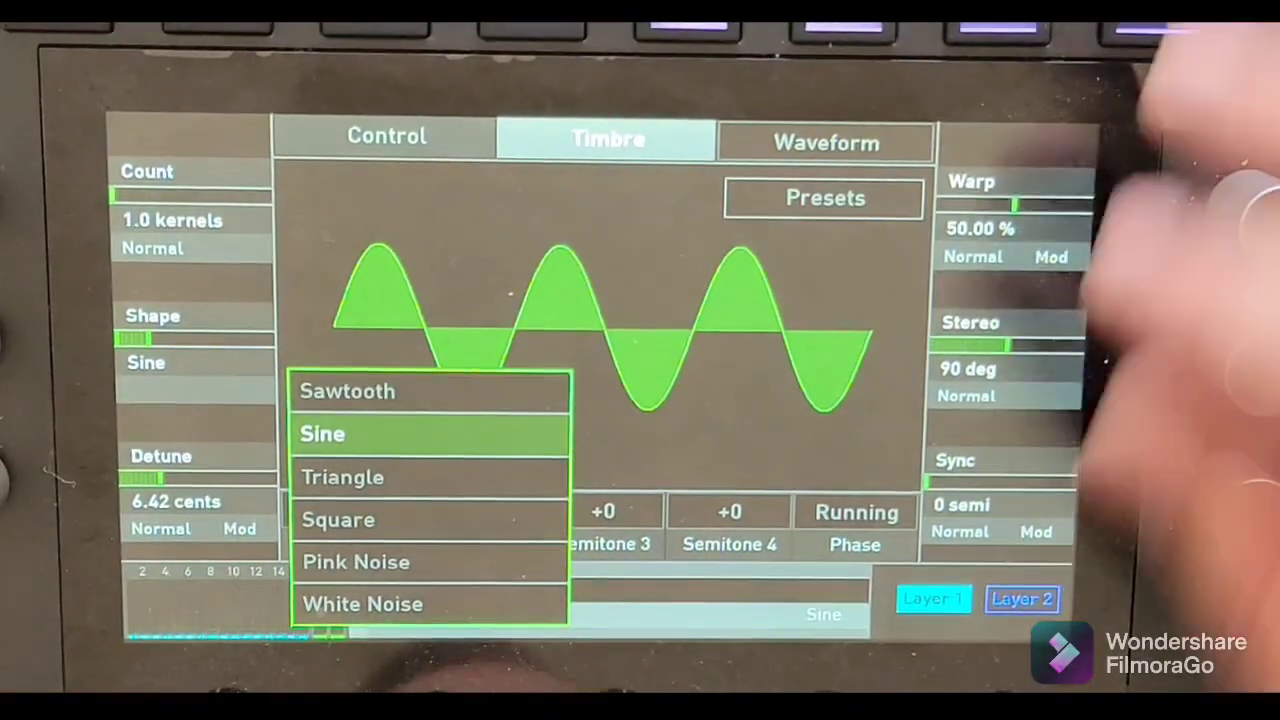
click(323, 433)
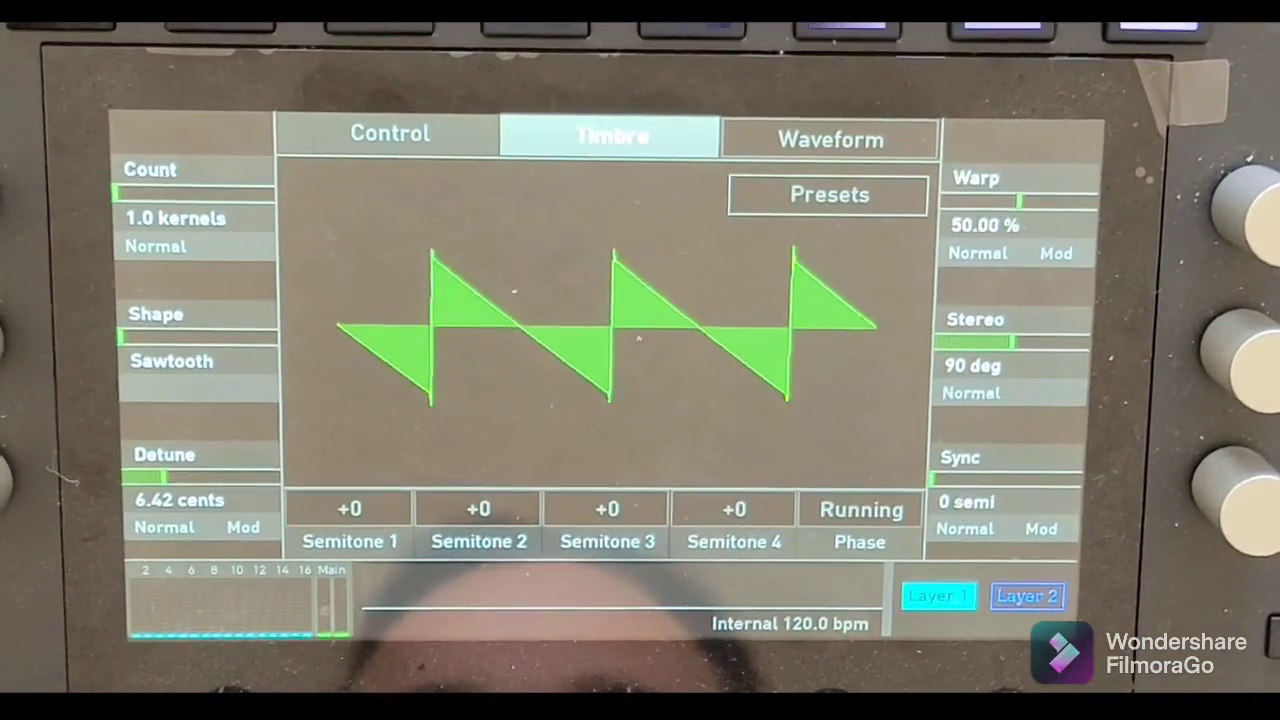
Open the oscillator waveform list to switch the shape back to Sawtooth
click(180, 361)
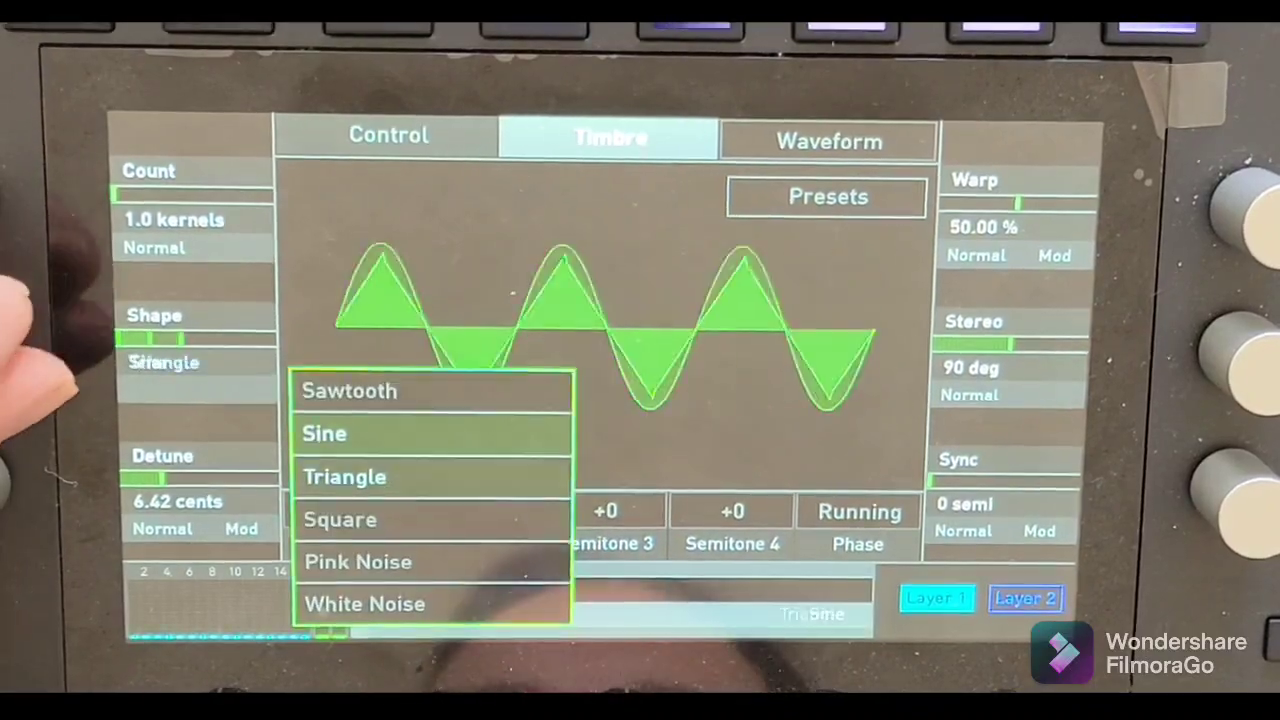
Select White Noise as the oscillator shape
click(364, 604)
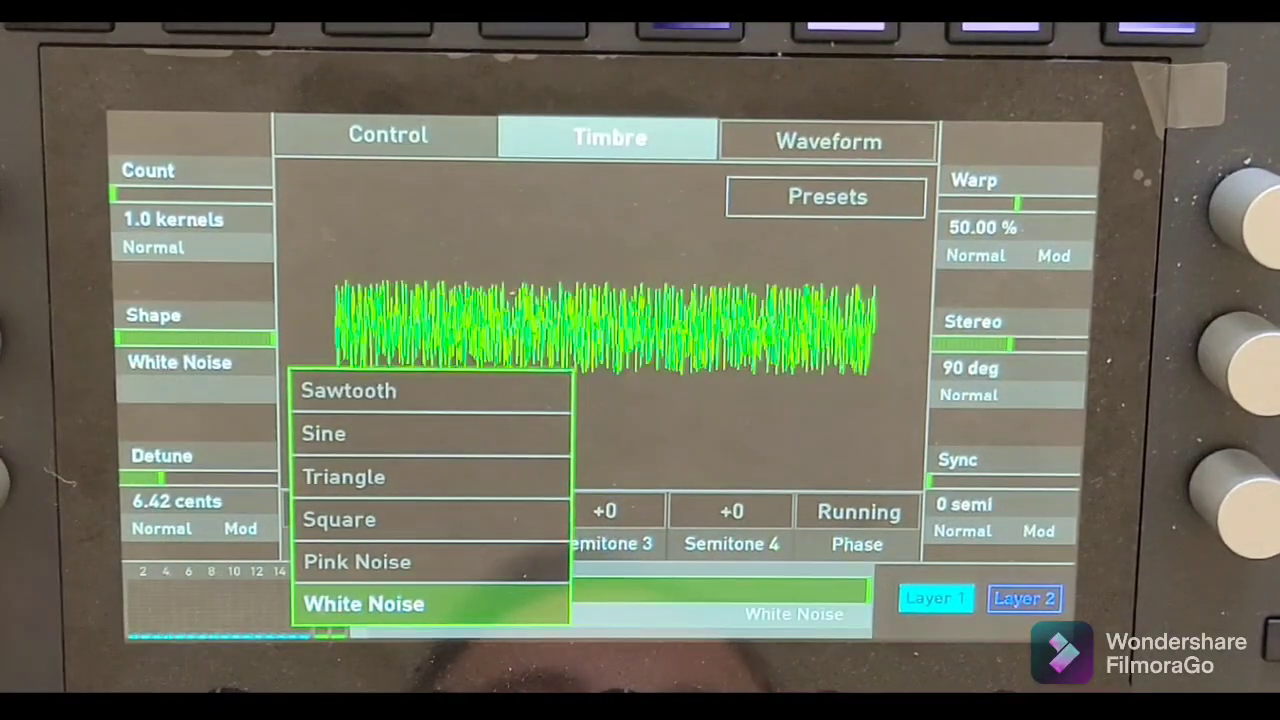
click(363, 603)
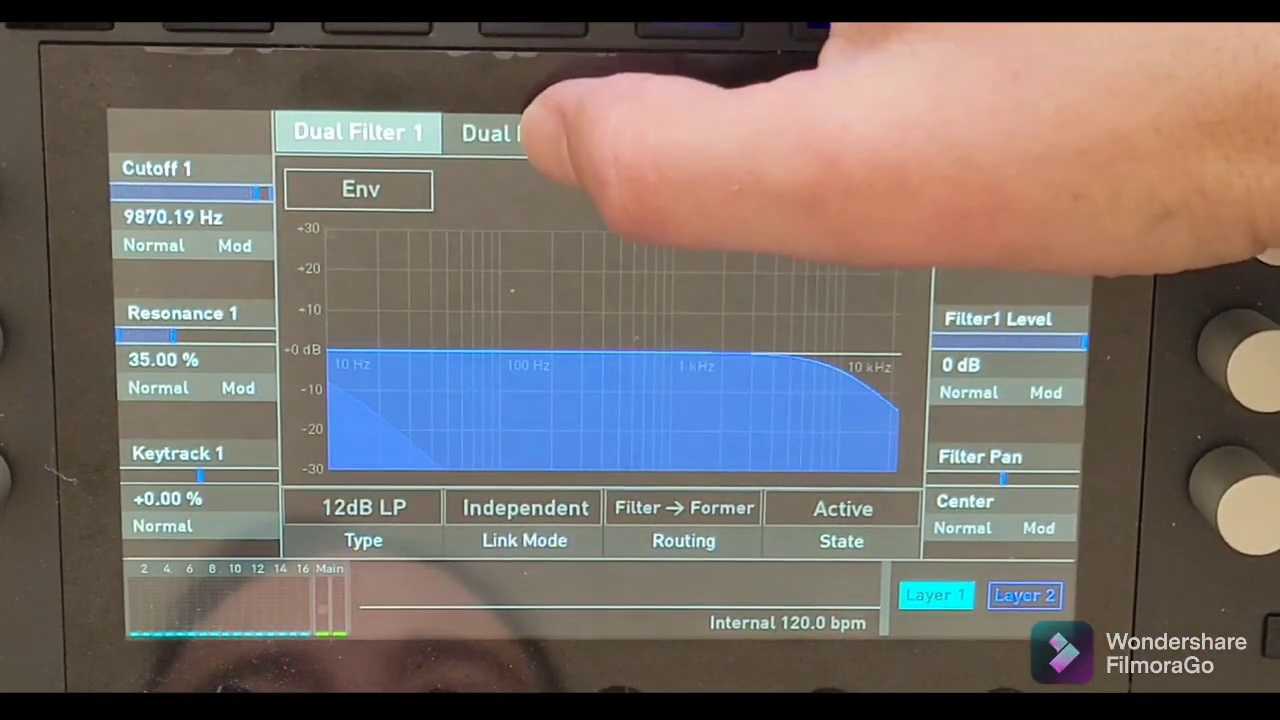
Set Dual Filter 2 to 24dB HP, Cutoff 14576.5 Hz, Resonance 53%
click(520, 135)
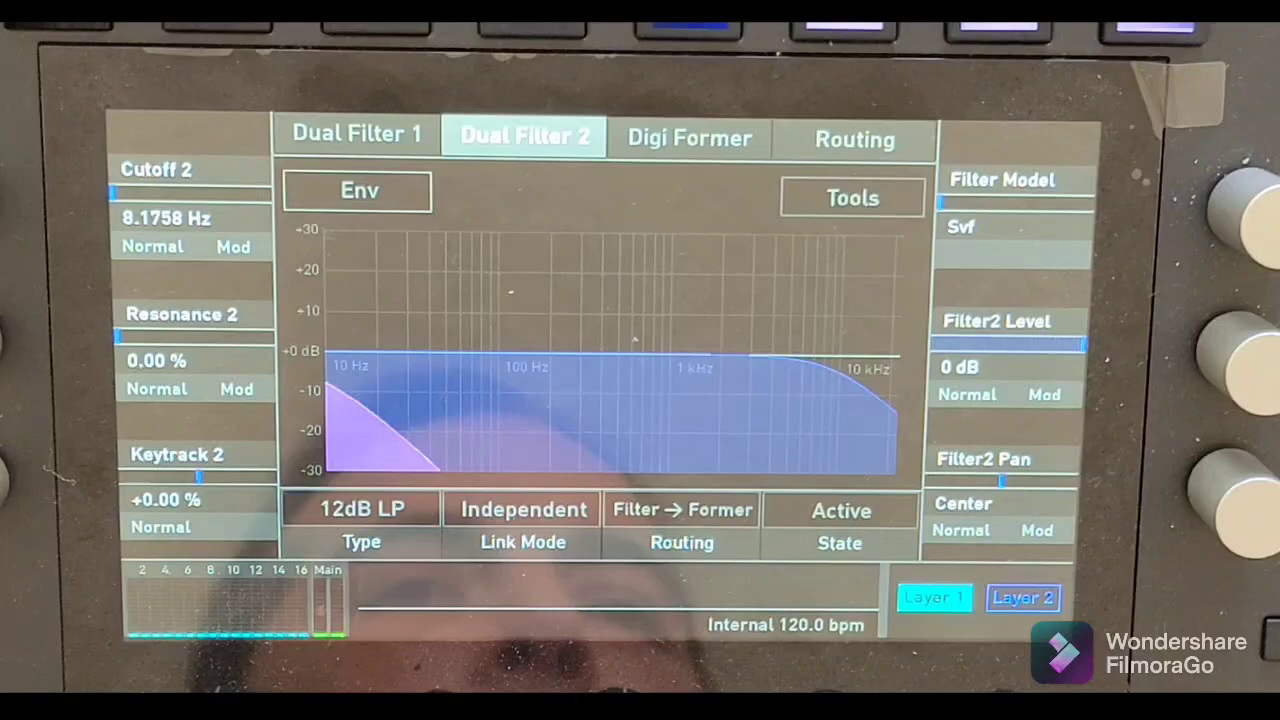
click(361, 508)
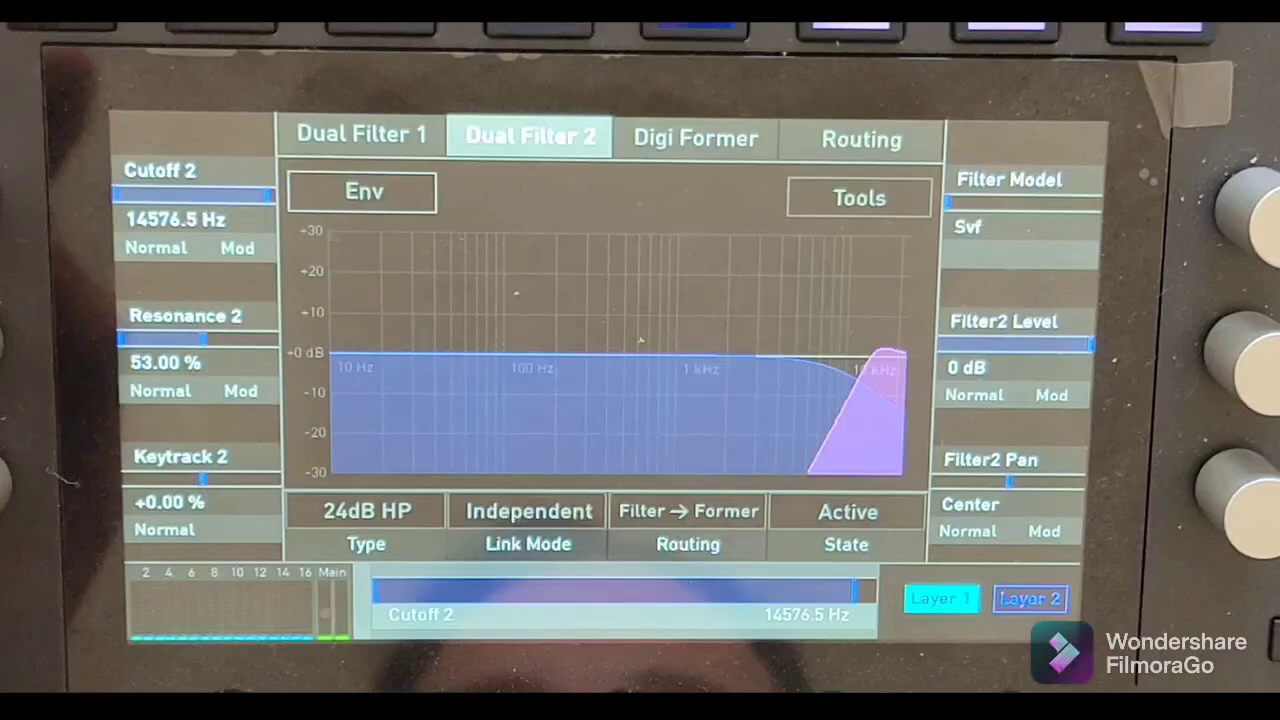
Go back to the oscillator Timbre page with the white noise waveform
click(362, 135)
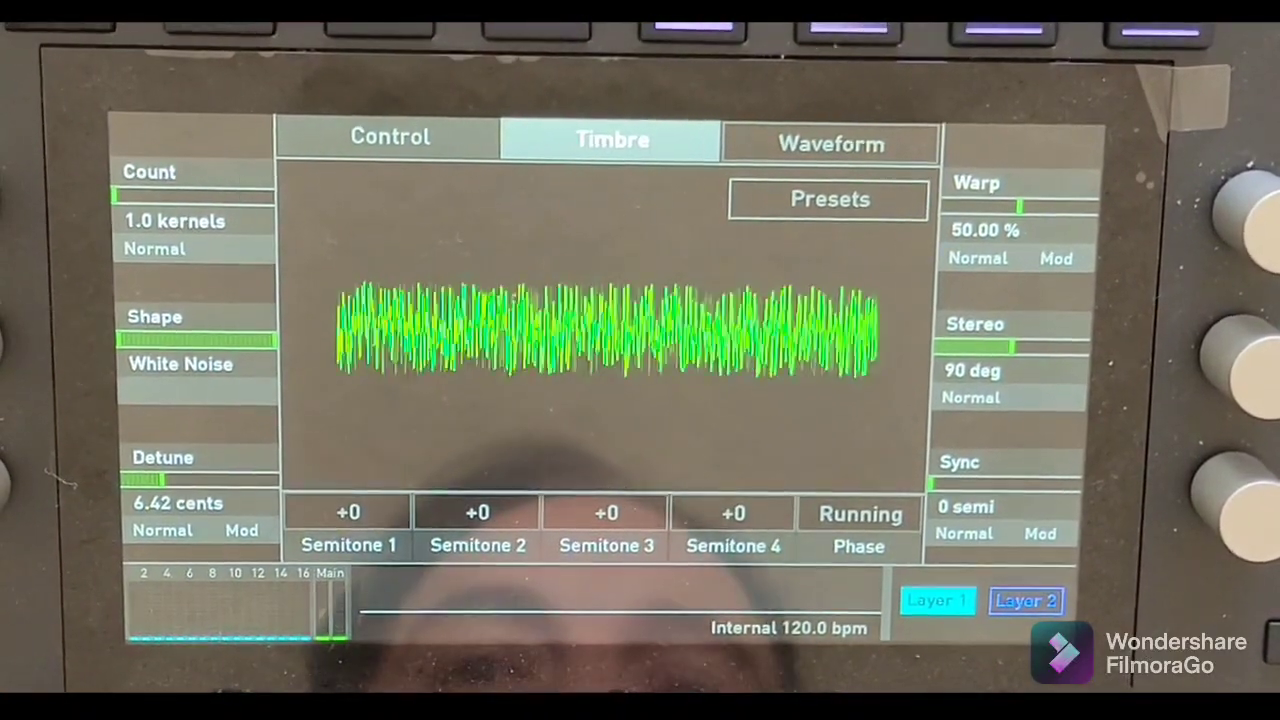
Change the oscillator shape to Pink Noise
click(180, 363)
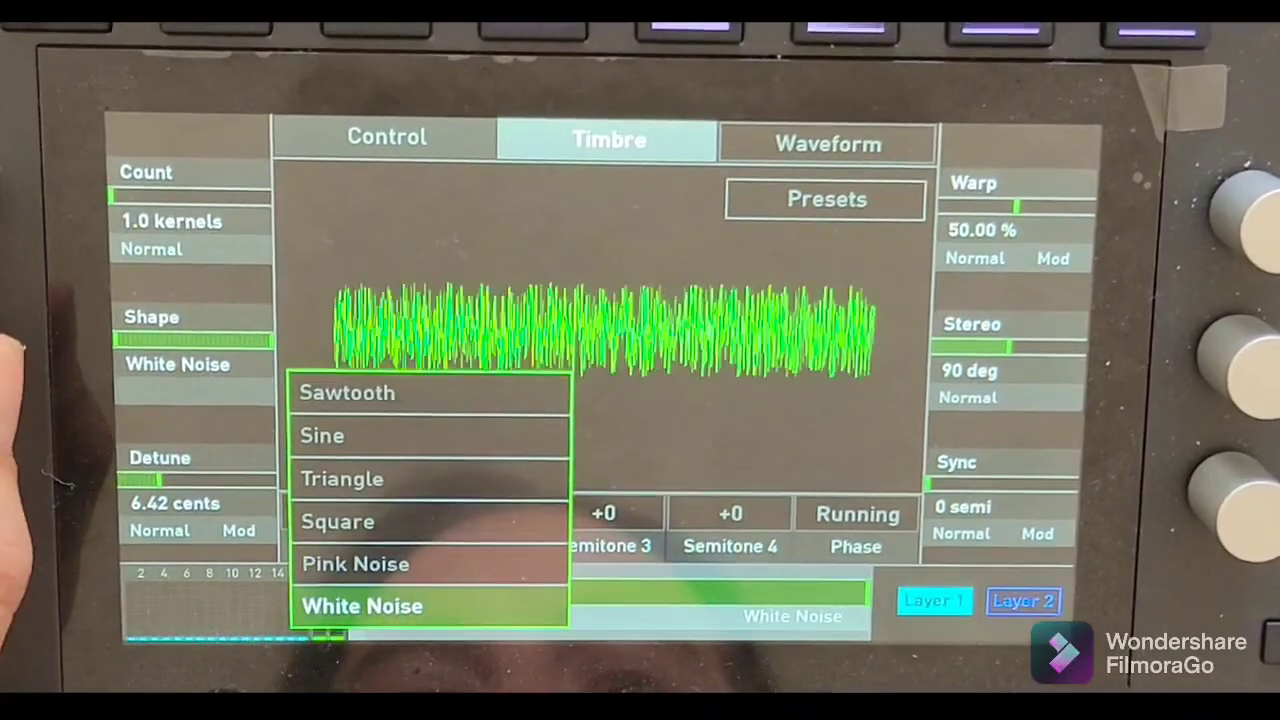
click(355, 563)
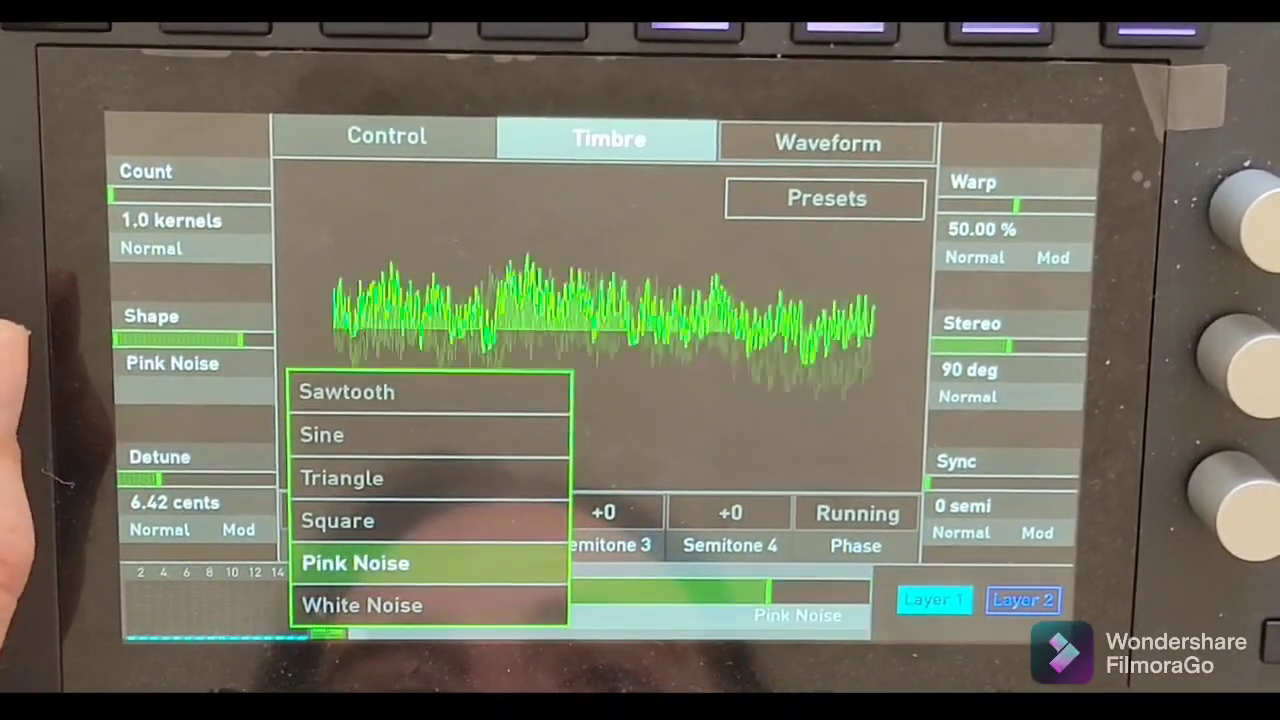
click(361, 604)
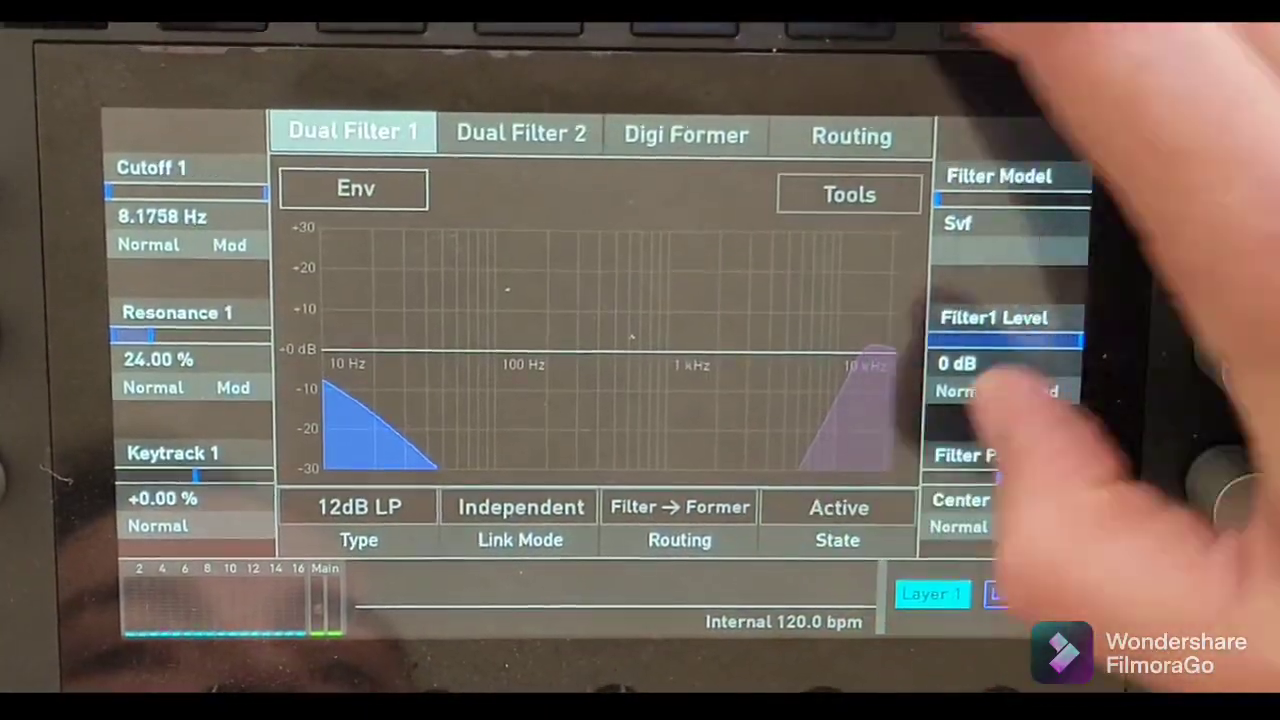
Raise Filter 1 cutoff to about 295 Hz and switch the oscillator shape to Sine
click(520, 135)
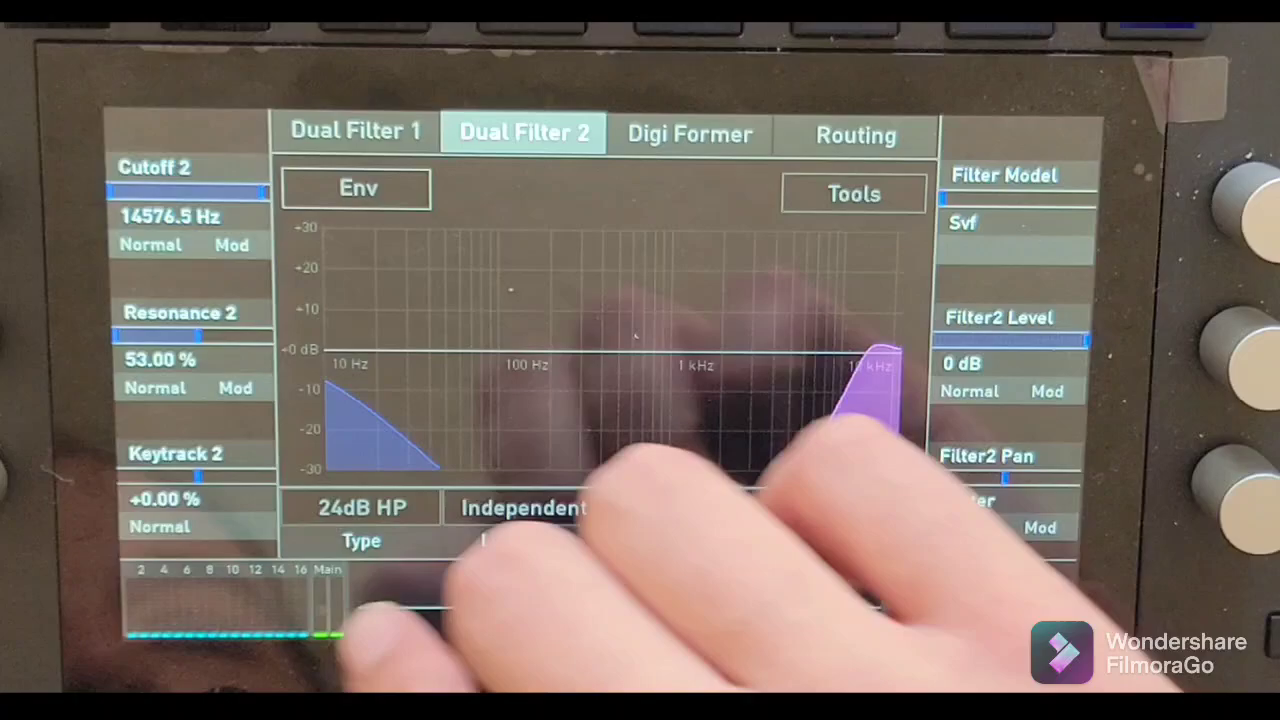
click(360, 507)
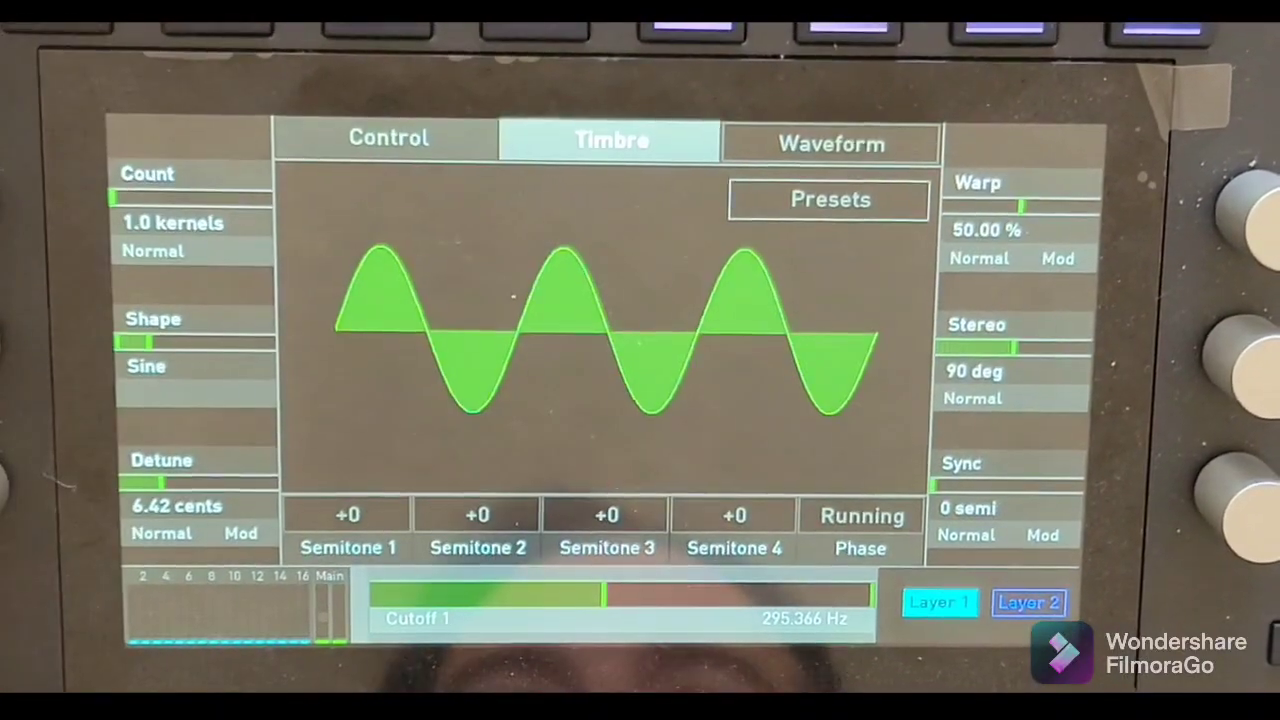
Drop the oscillator's coarse pitch to -12 semitones from the Control page's semitone list
click(388, 137)
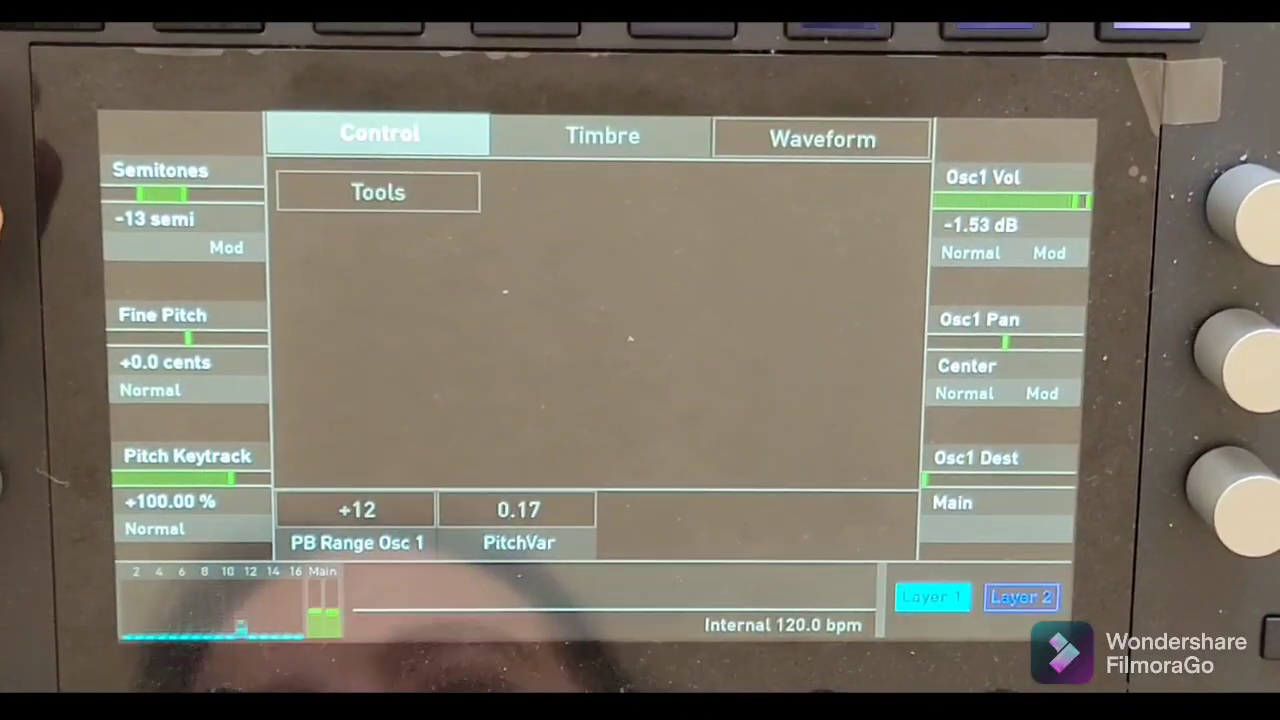
click(155, 218)
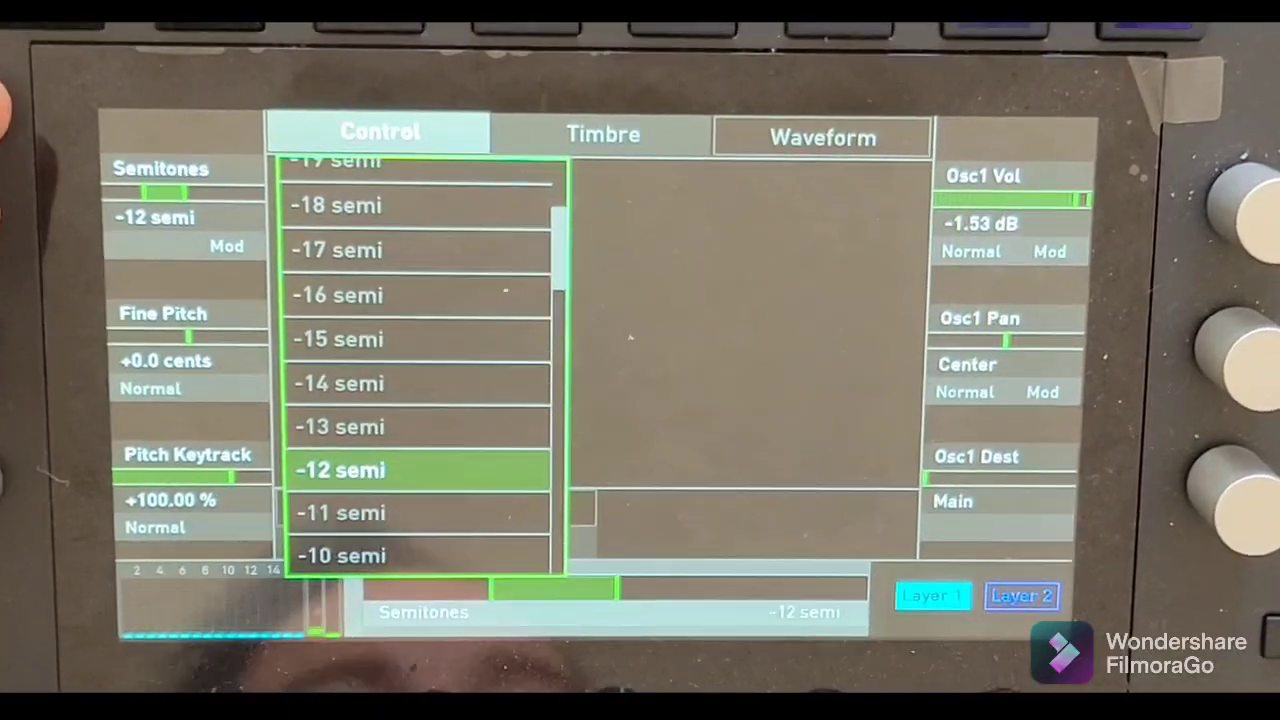